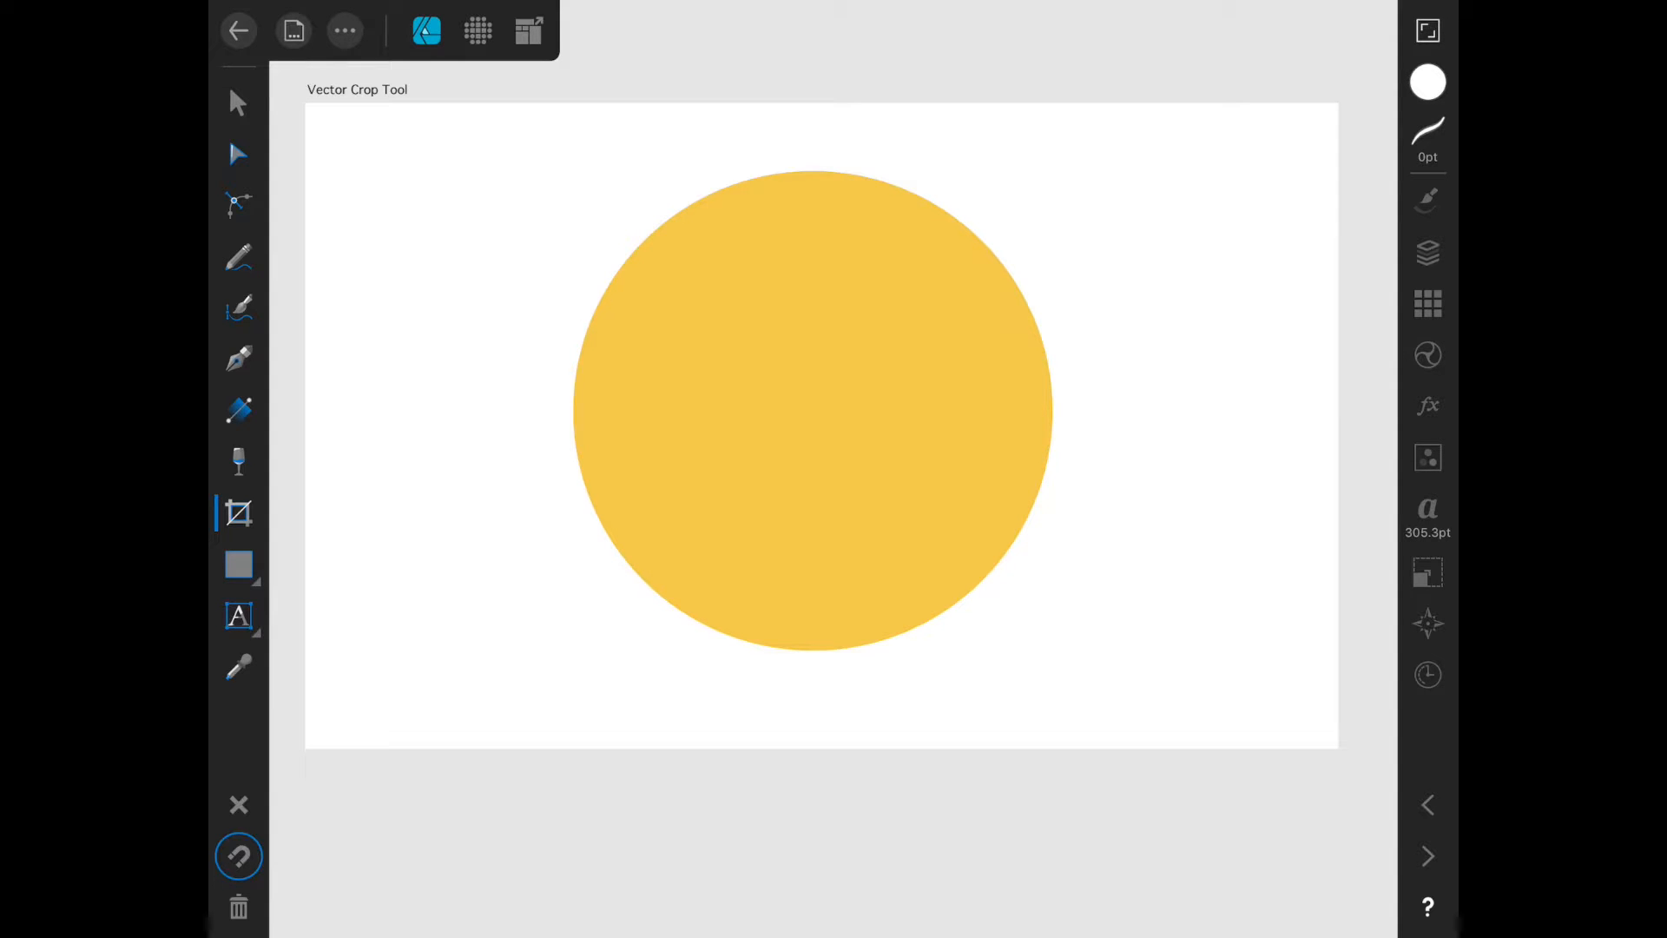
- Select the yellow circle with the Vector Crop Tool and crop it to its top-right quarter
{"action": "left_click", "coordinate": [813, 413]}
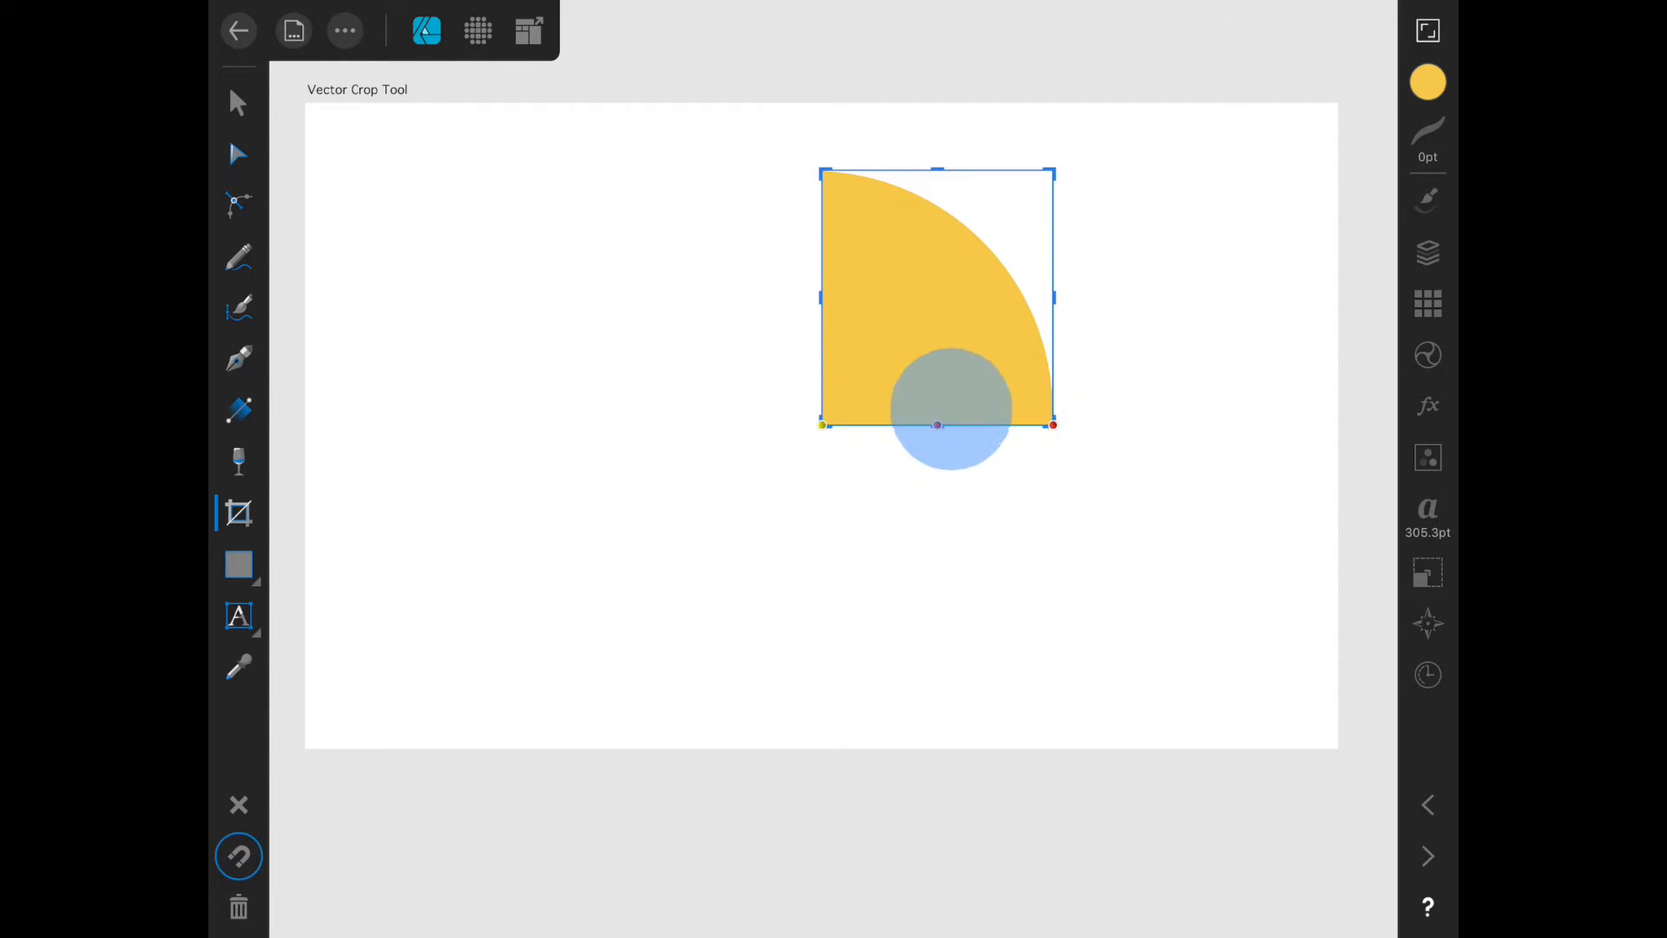
- Drag the bottom crop handle down so the whole yellow circle shows again
{"action": "left_click_drag", "start_coordinate": [936, 424], "coordinate": [935, 691]}
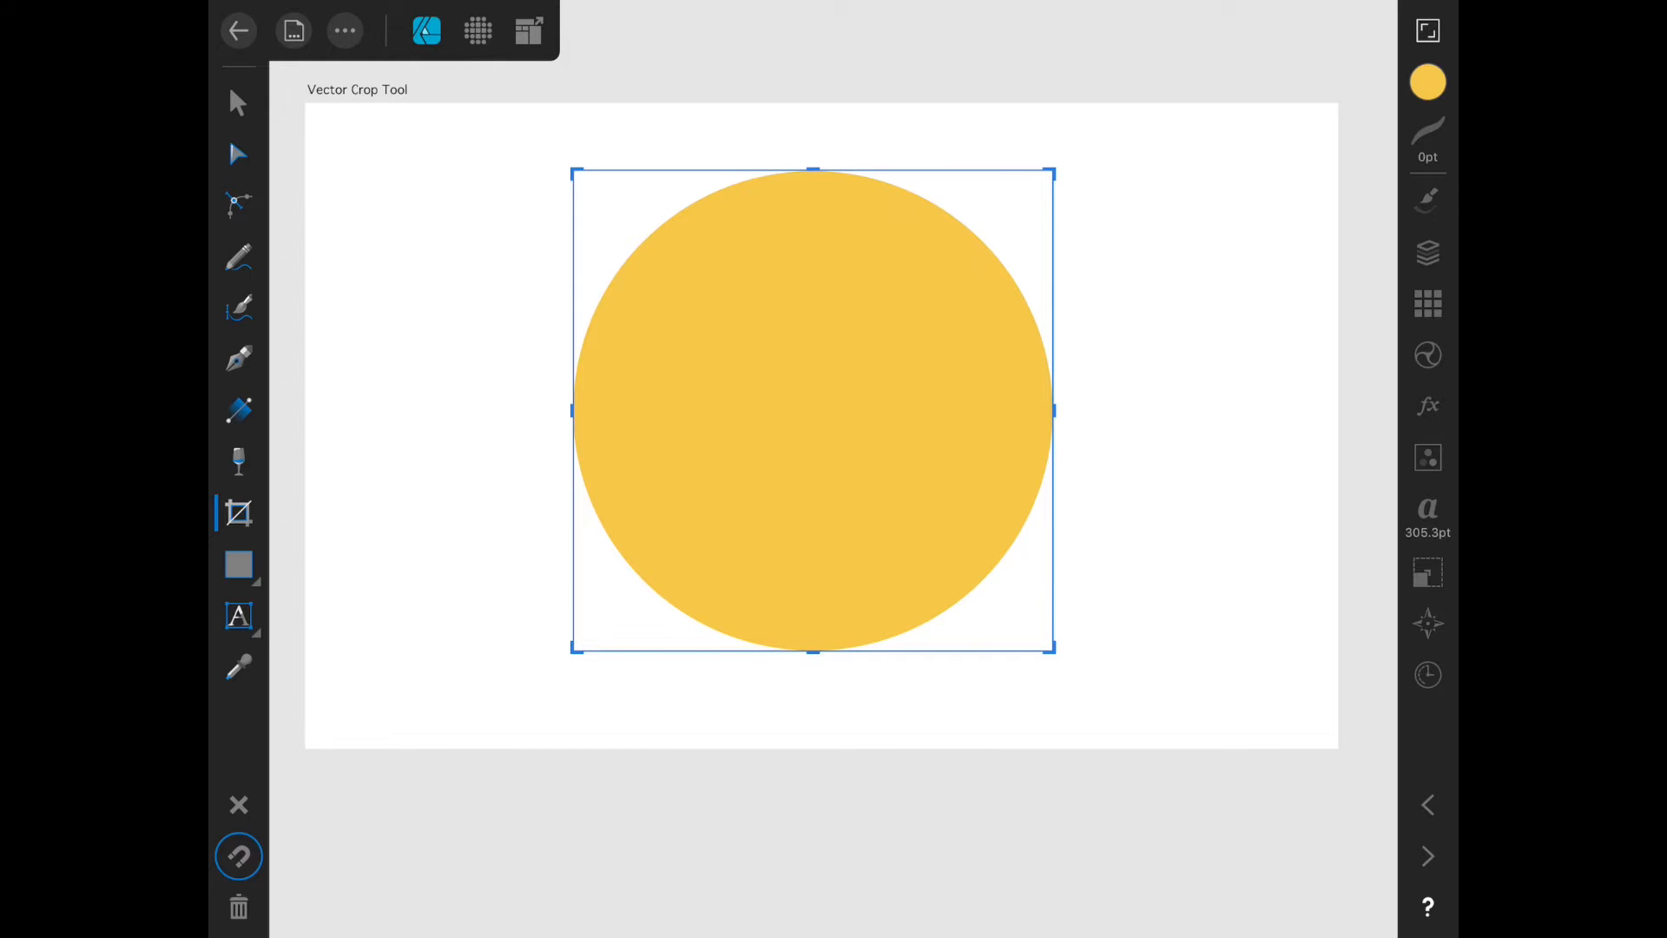
- Crop the circle to its right half with the left handle, then drag it back to restore the full circle
{"action": "left_click_drag", "start_coordinate": [571, 410], "coordinate": [821, 410]}
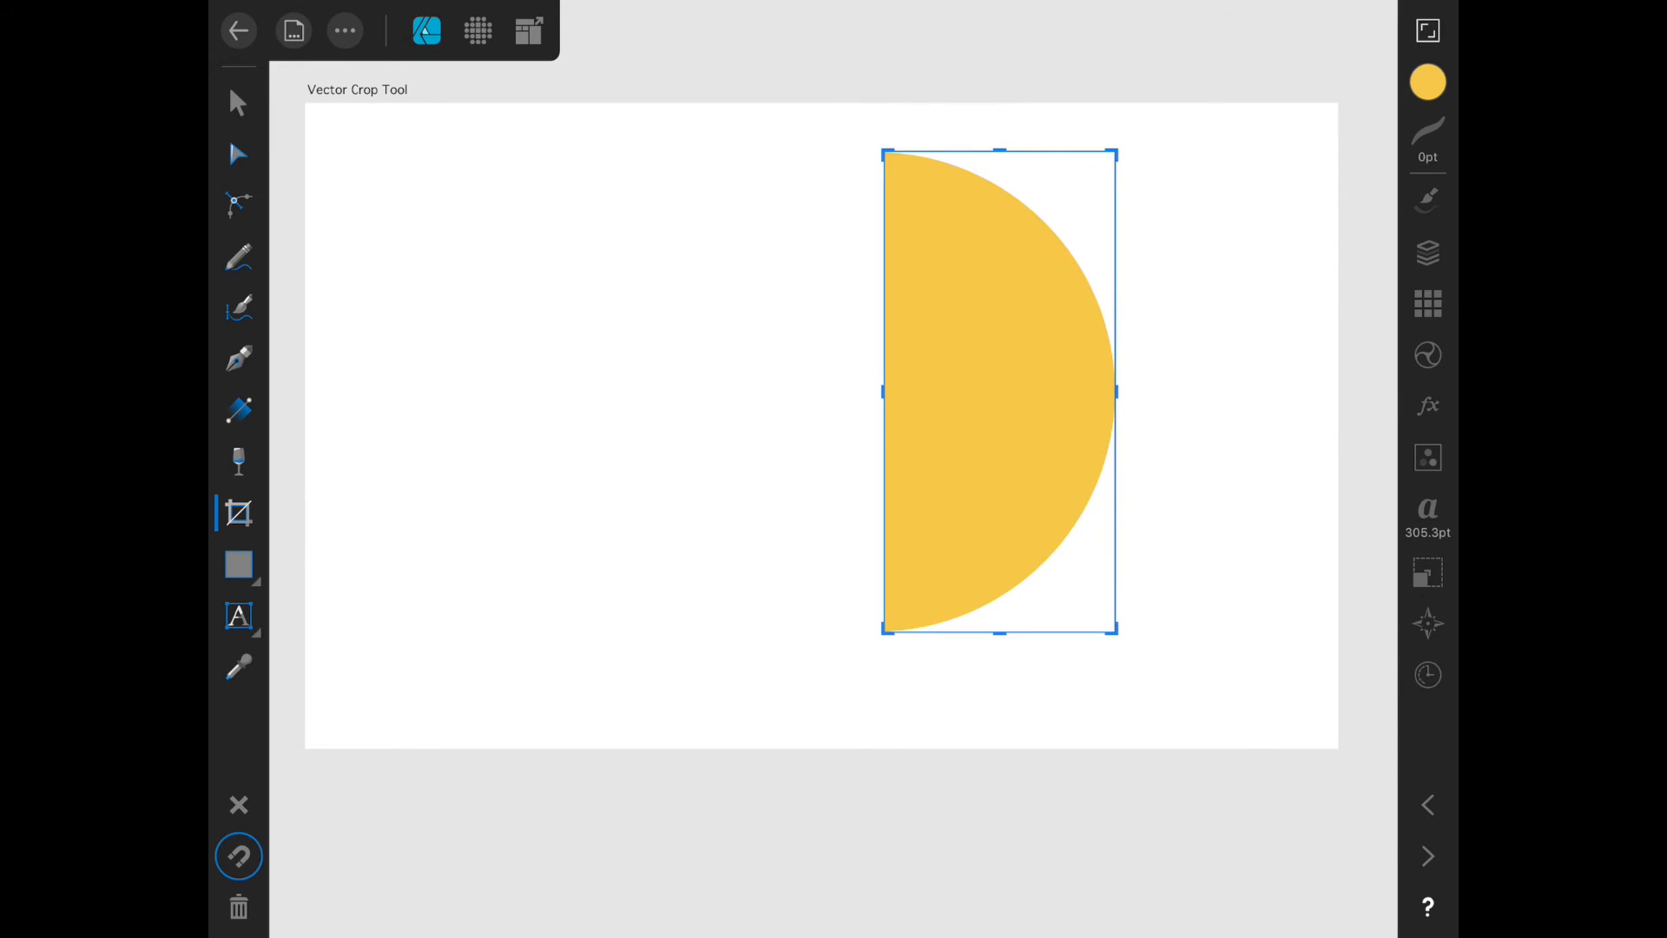
{"action": "left_click_drag", "start_coordinate": [882, 394], "coordinate": [625, 395]}
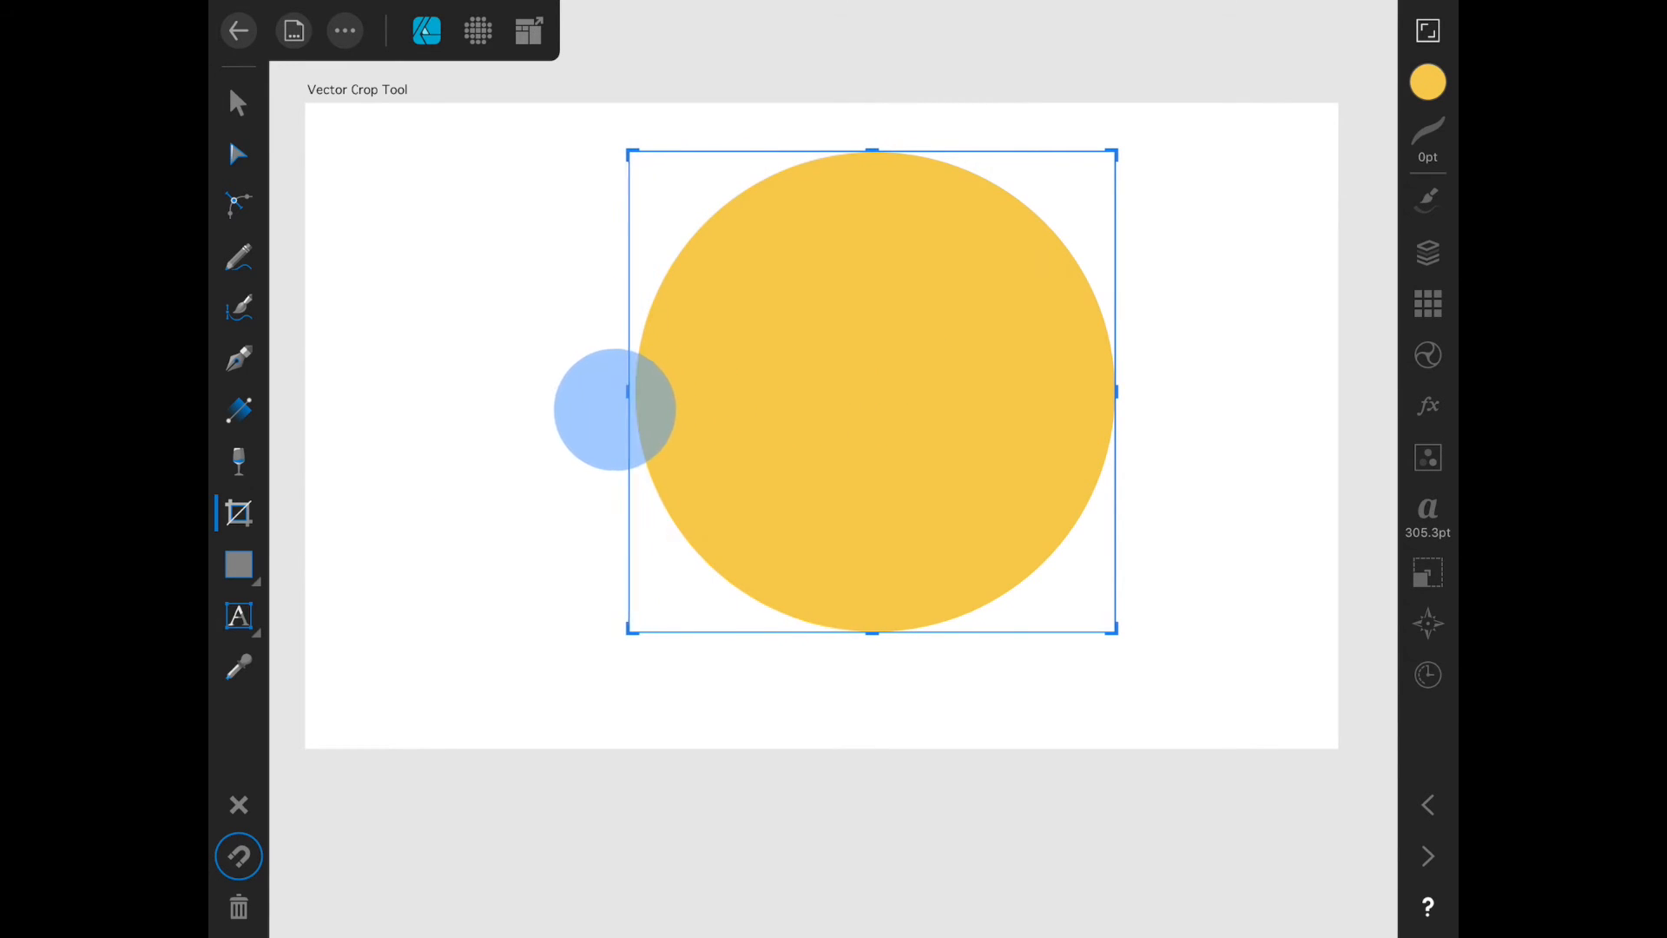